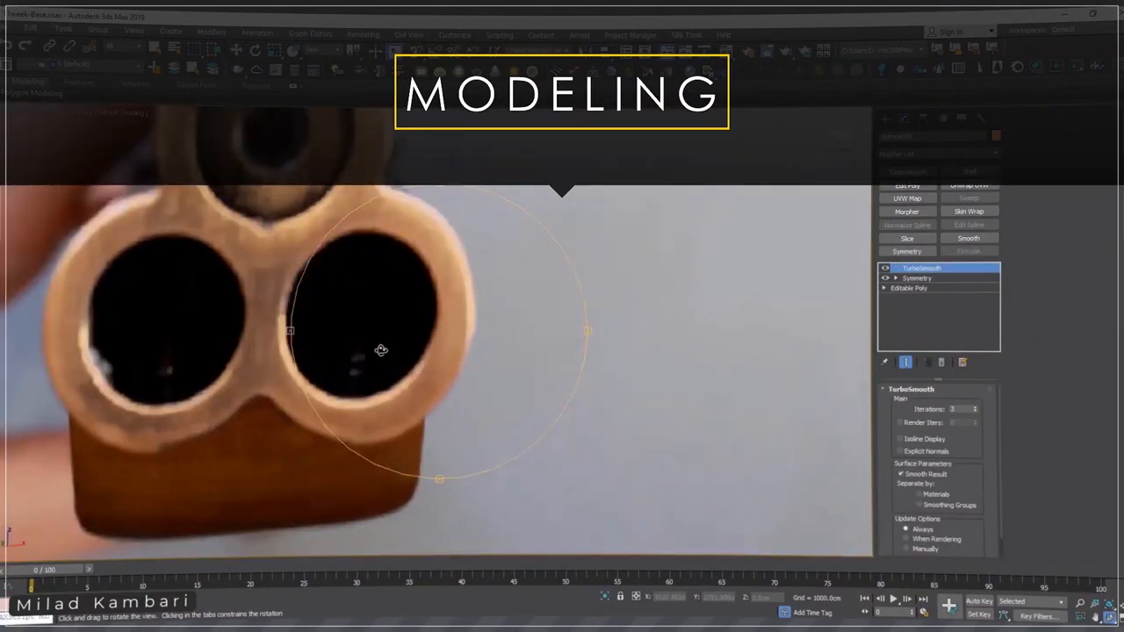
# Step: Toggle edged faces with F4 to check the gun parts' mesh while adjusting the modifier stack
pyautogui.press('F4')
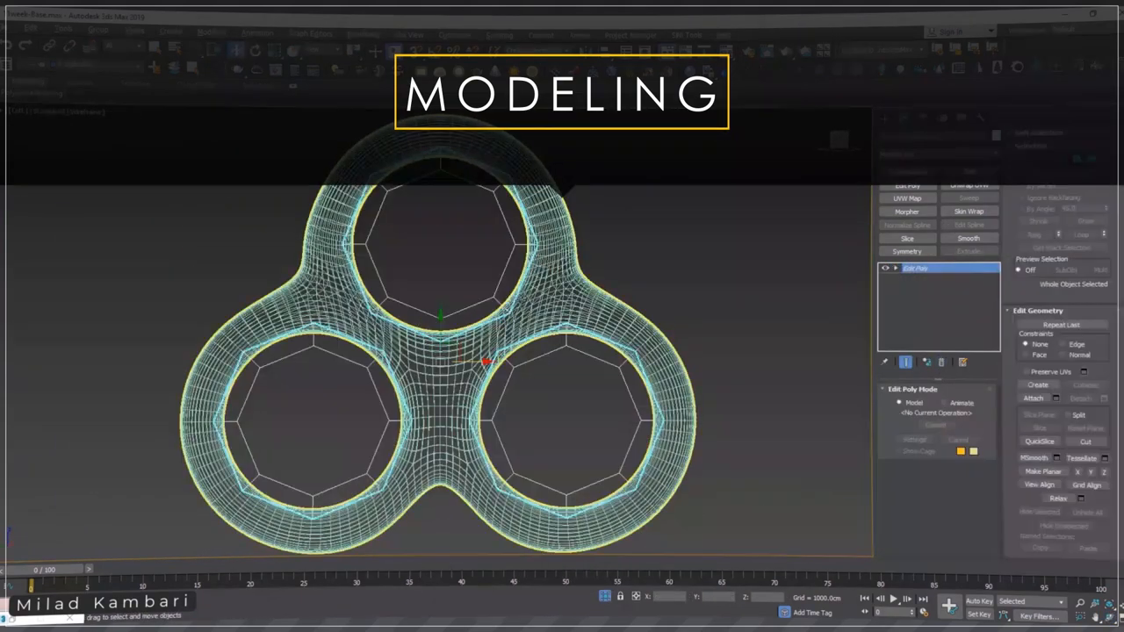
pyautogui.press('F4')
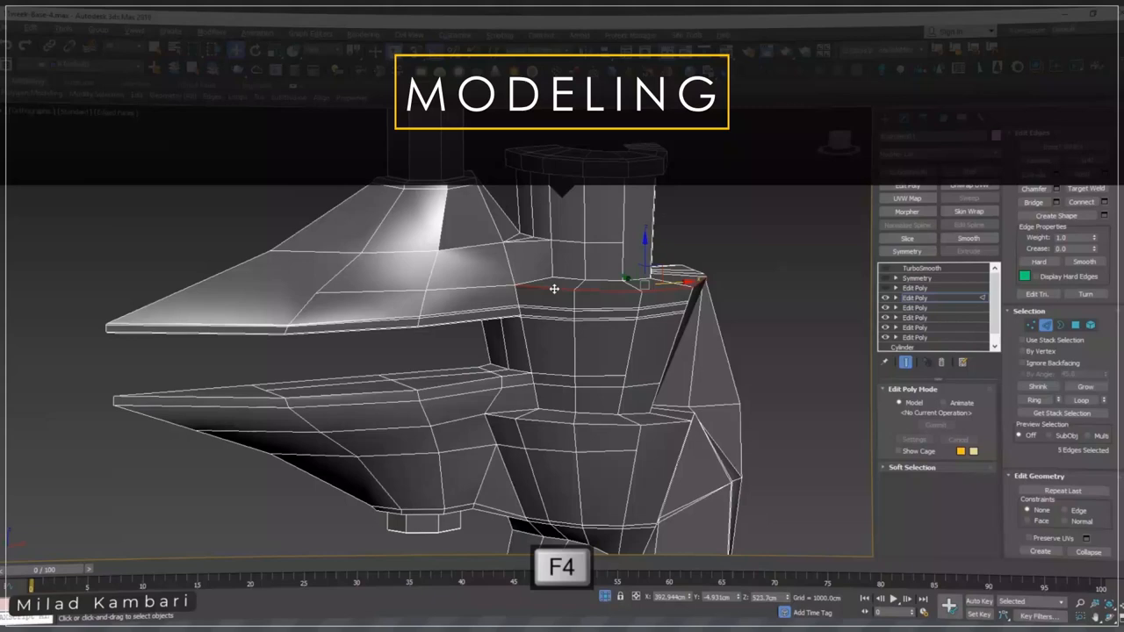
pyautogui.click(917, 288)
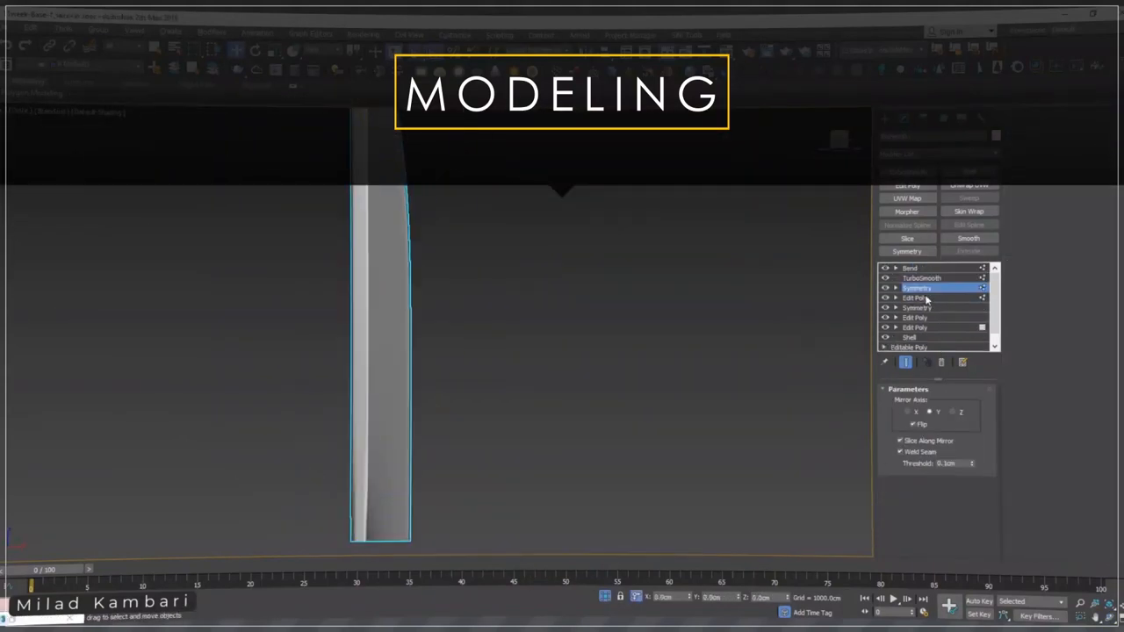
pyautogui.click(909, 267)
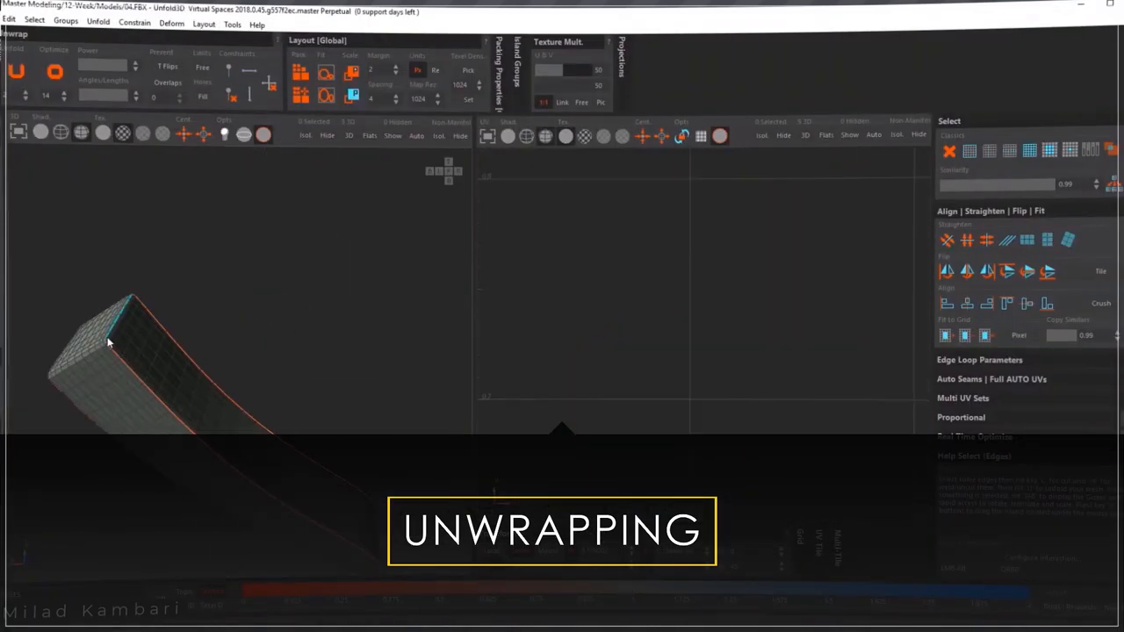
# Step: Undo two unwanted unwrapping changes to restore the UV island layout
pyautogui.press('ctrl+z')
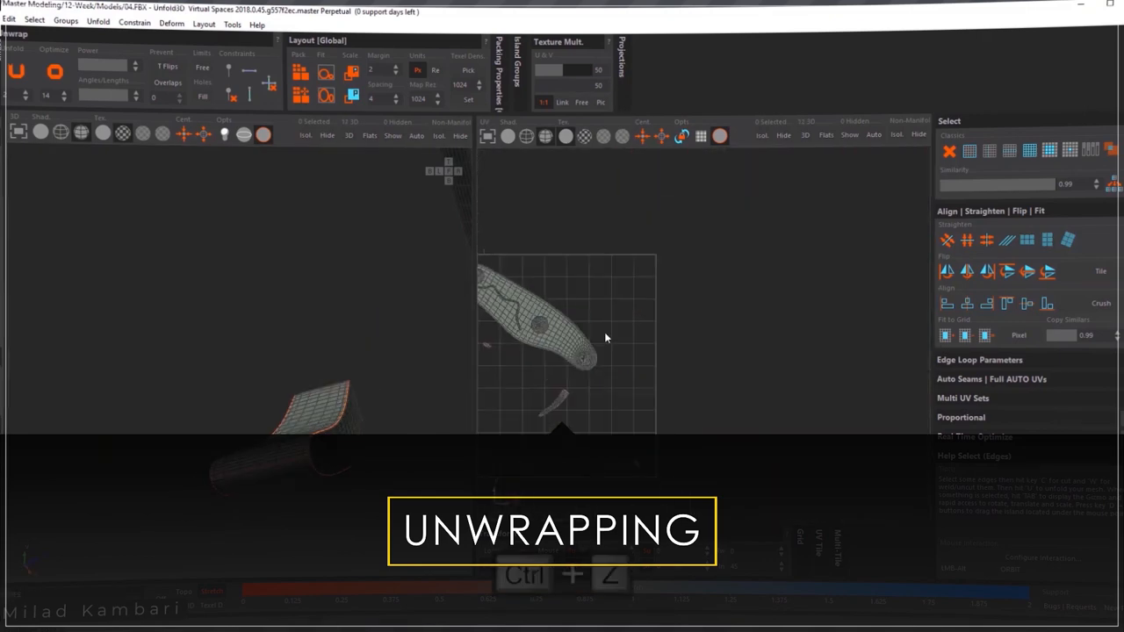
pyautogui.press('ctrl+z')
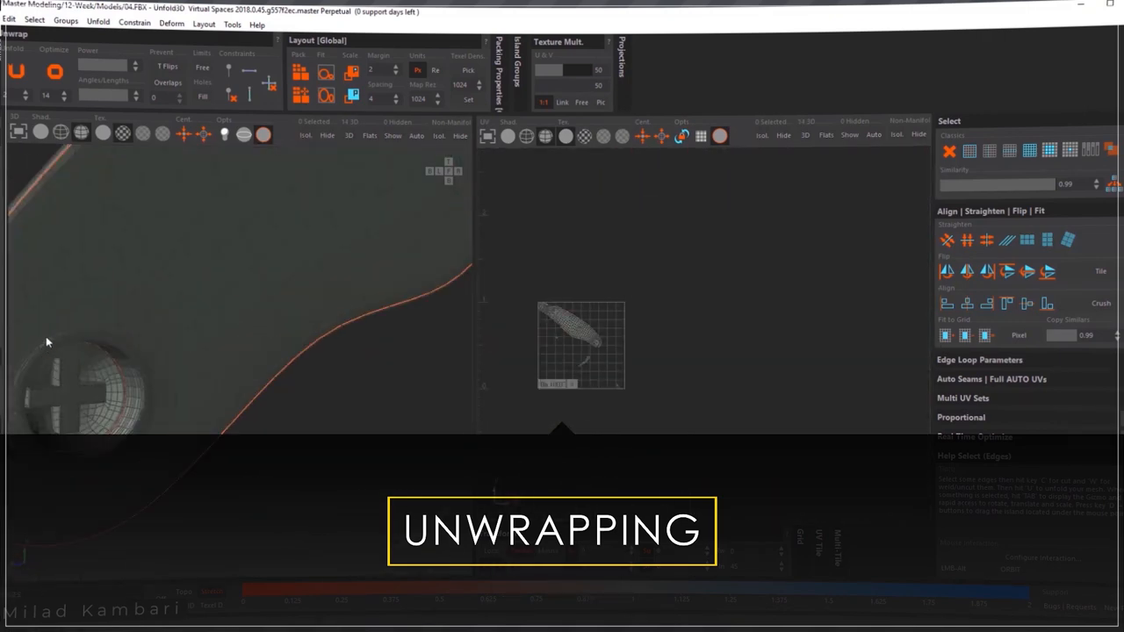